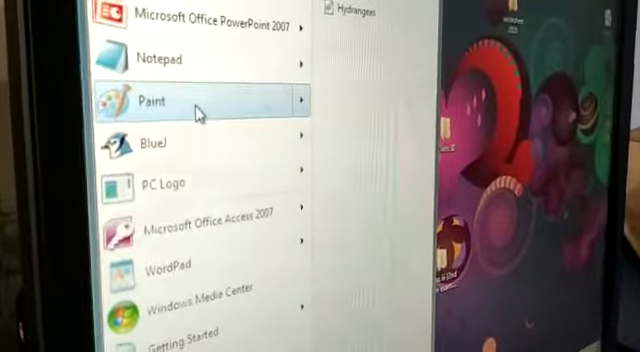
Launch Paint from the Start menu so an empty white canvas appears.
{"action": "left_click", "coordinate": [156, 98]}
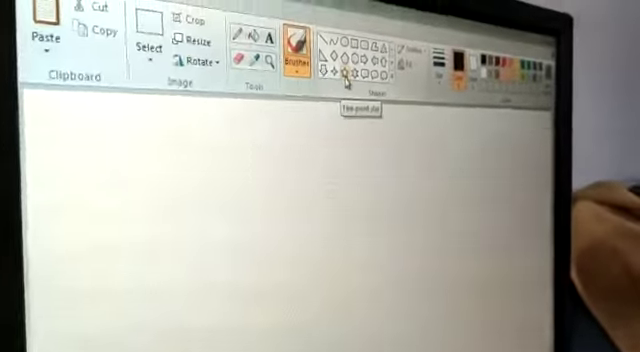